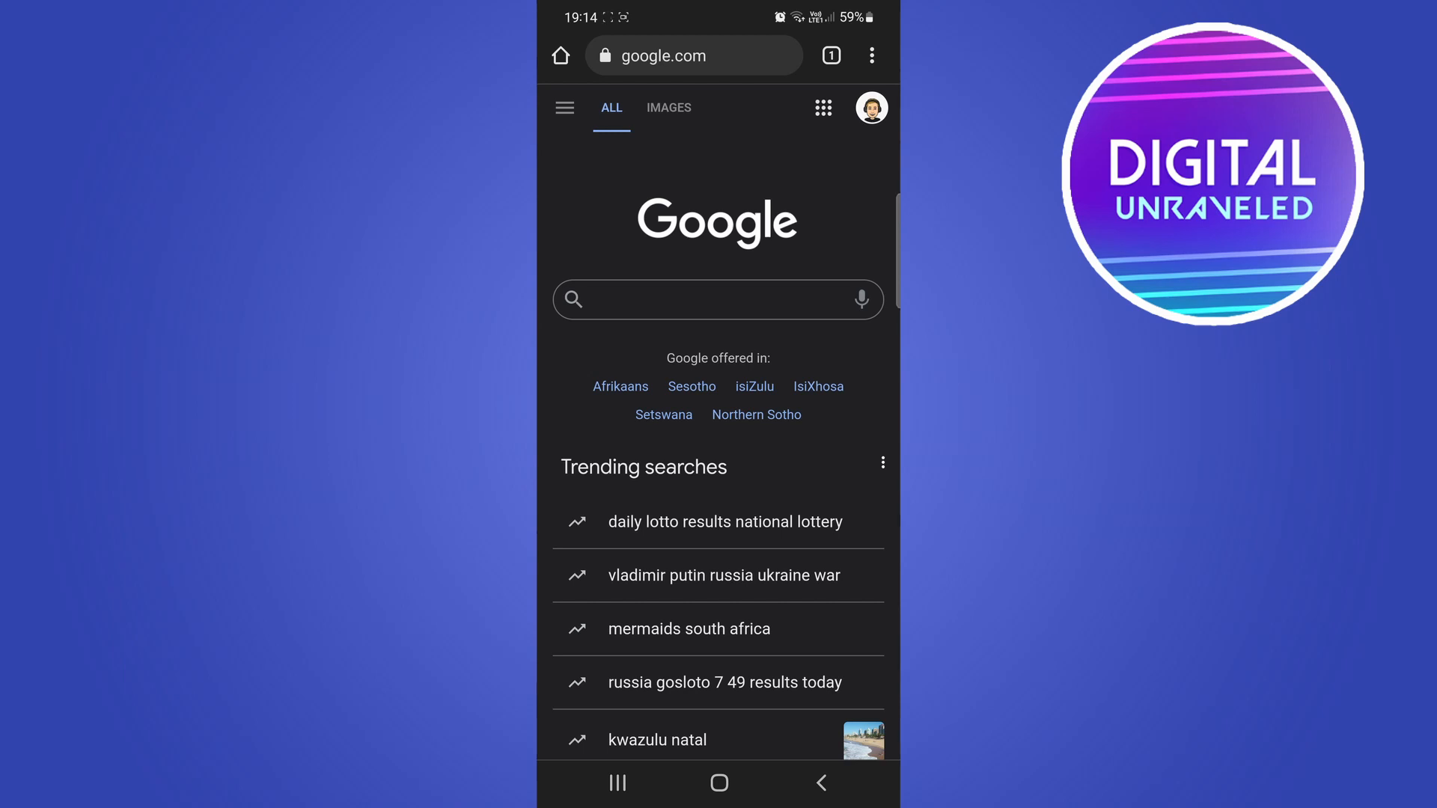
Search Google for 'is tiktok down' via the suggested query and review the results
type("is tiktok dow")
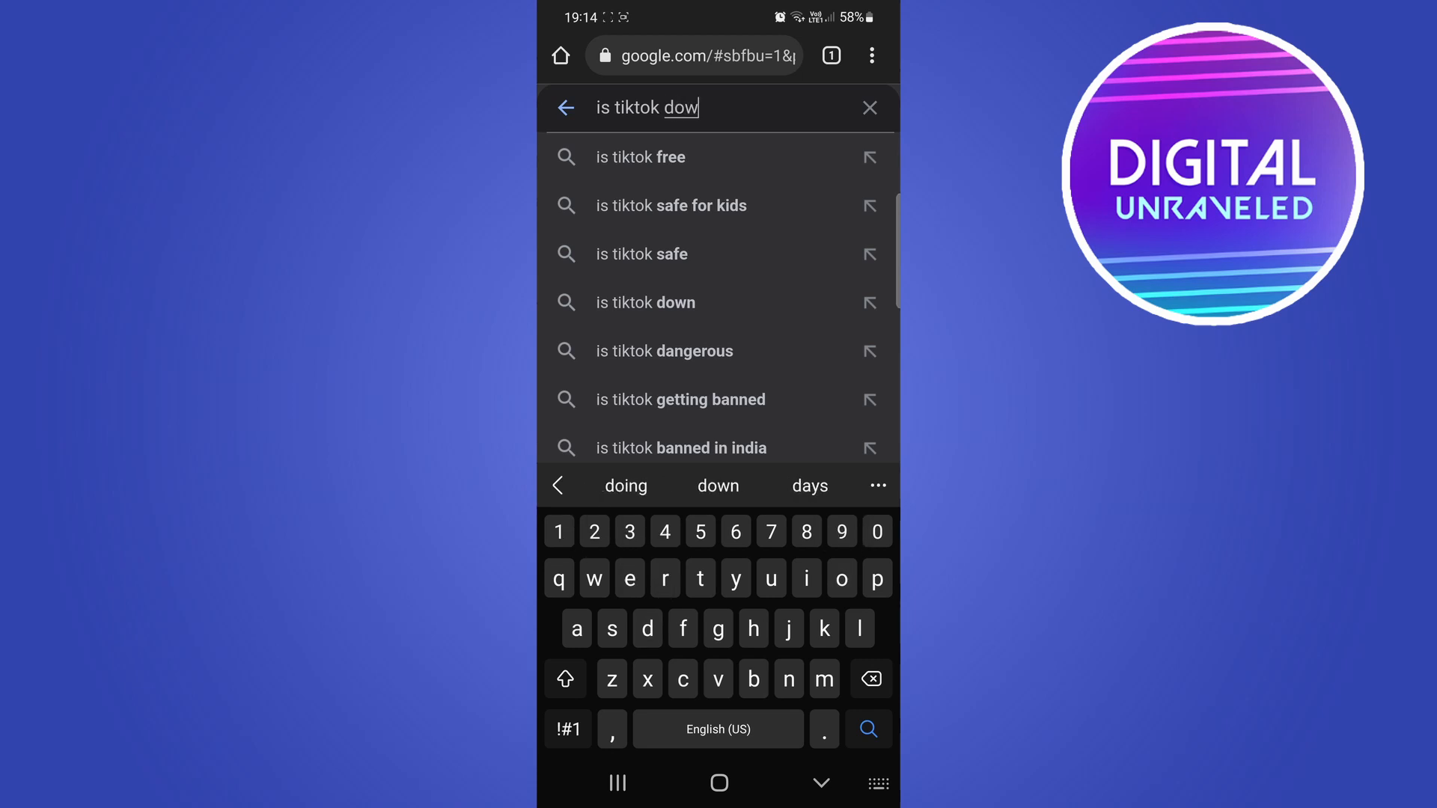
left_click(646, 303)
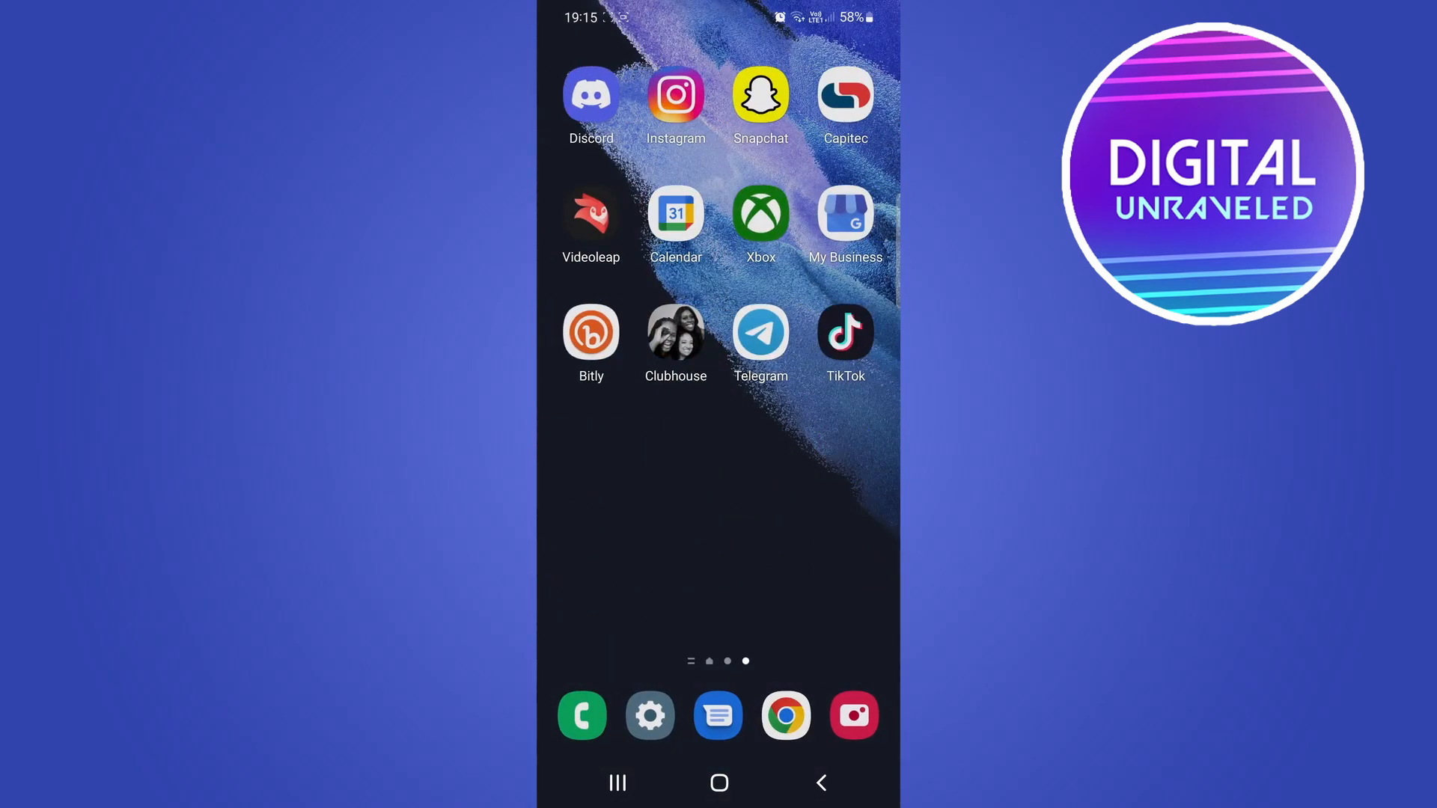
Launch TikTok, go to your profile and bring up the three-line account menu
left_click(845, 333)
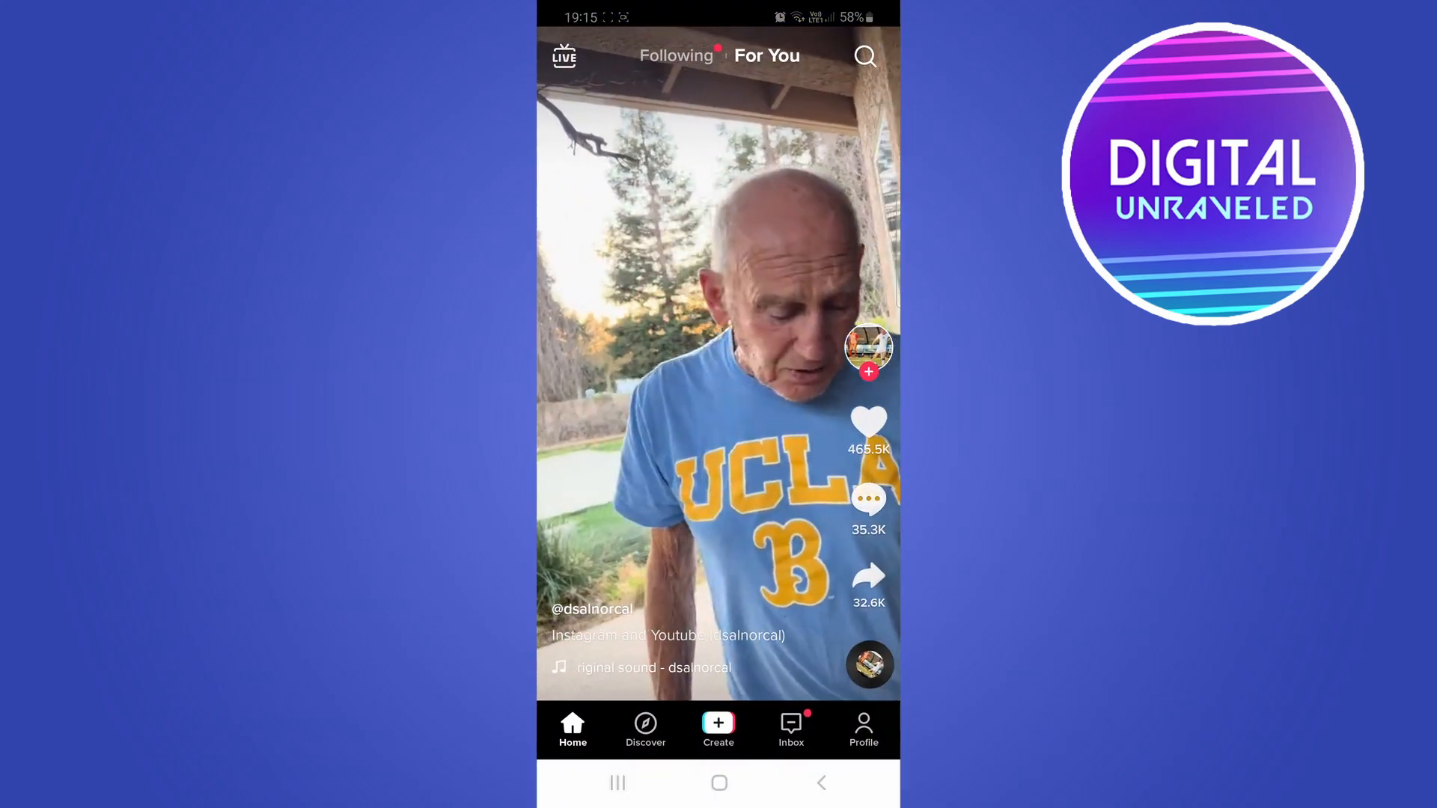
left_click(862, 730)
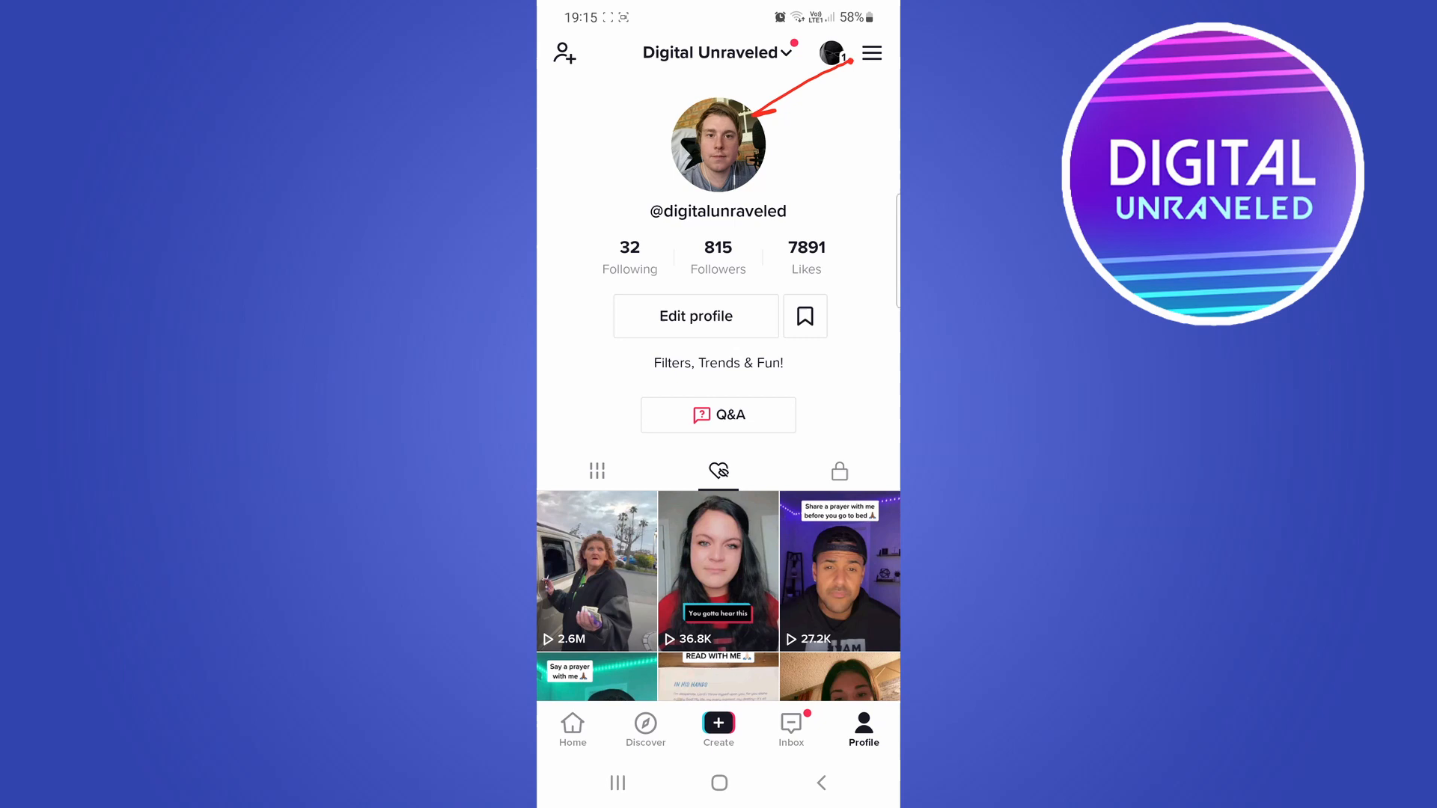
left_click(872, 52)
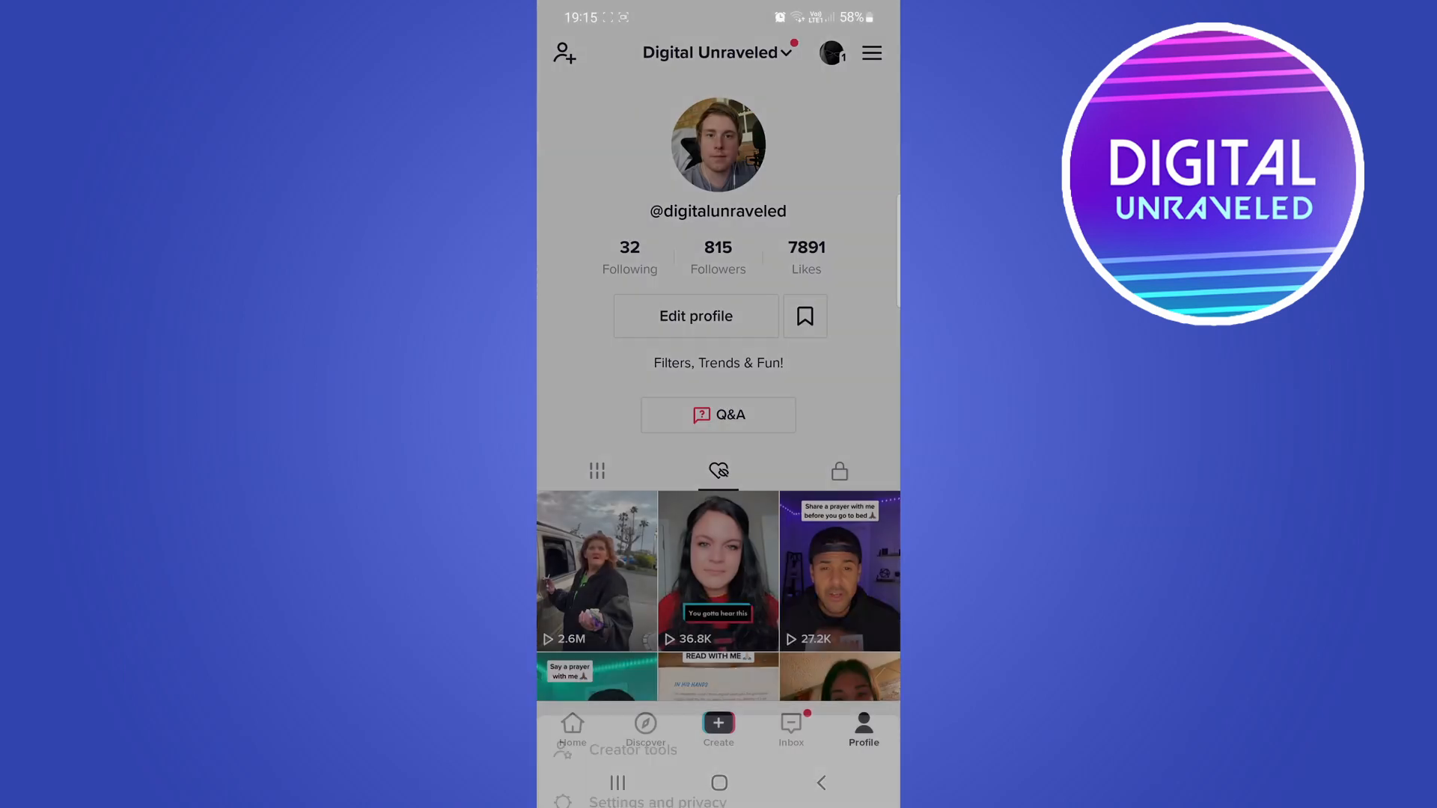
Go into Settings and privacy and reach the Free up space page under Cache & Cellular Data
left_click(871, 52)
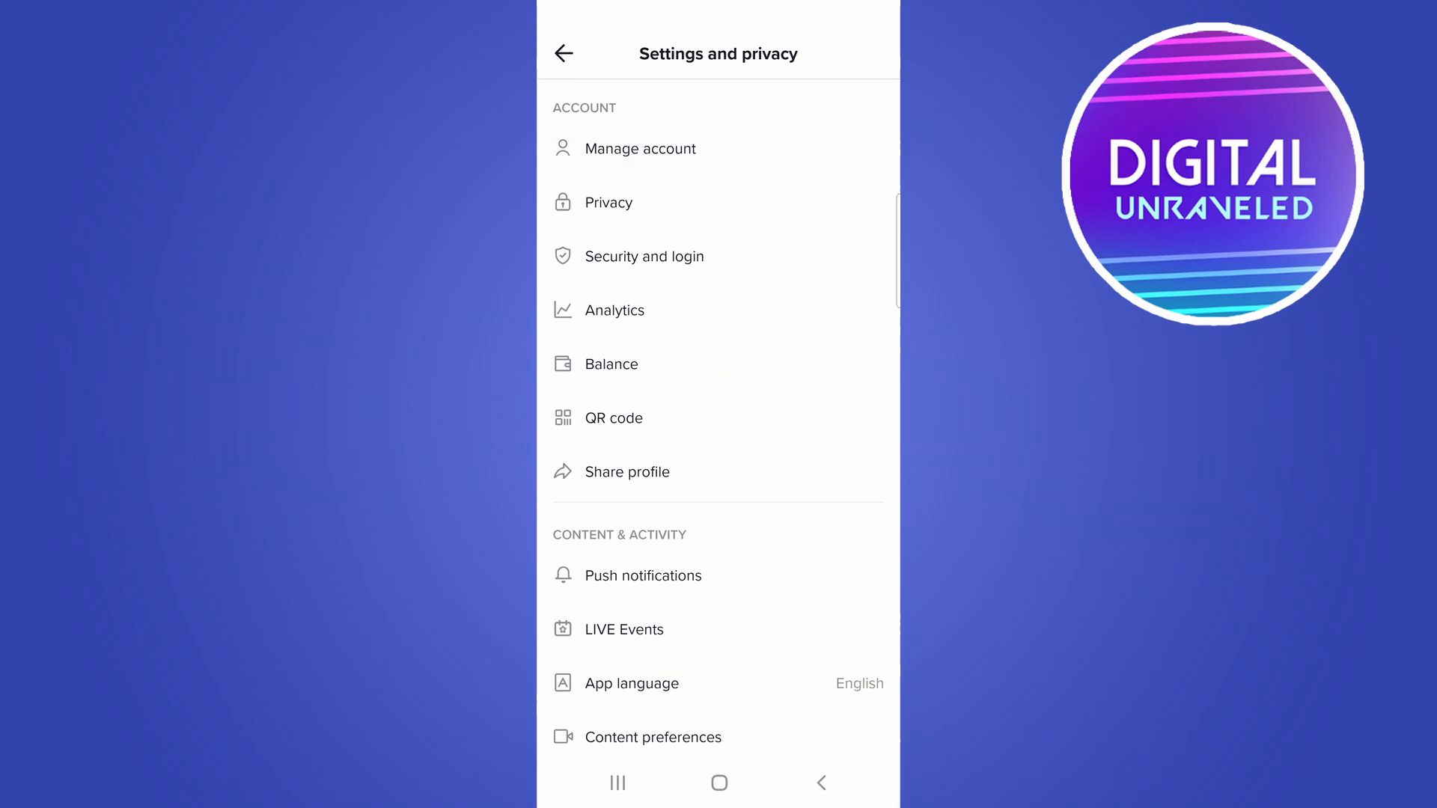
scroll("down", 3)
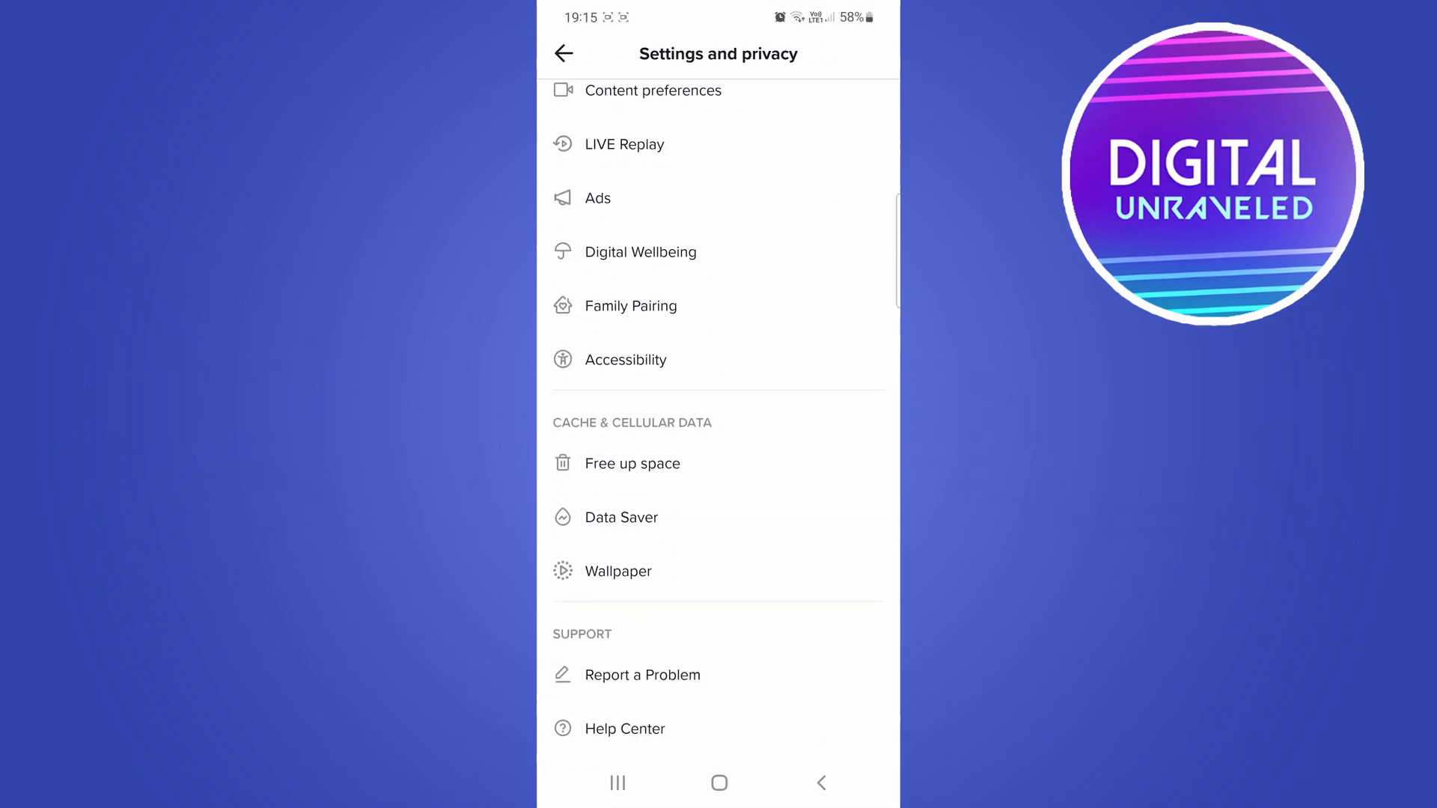
scroll("down", 3)
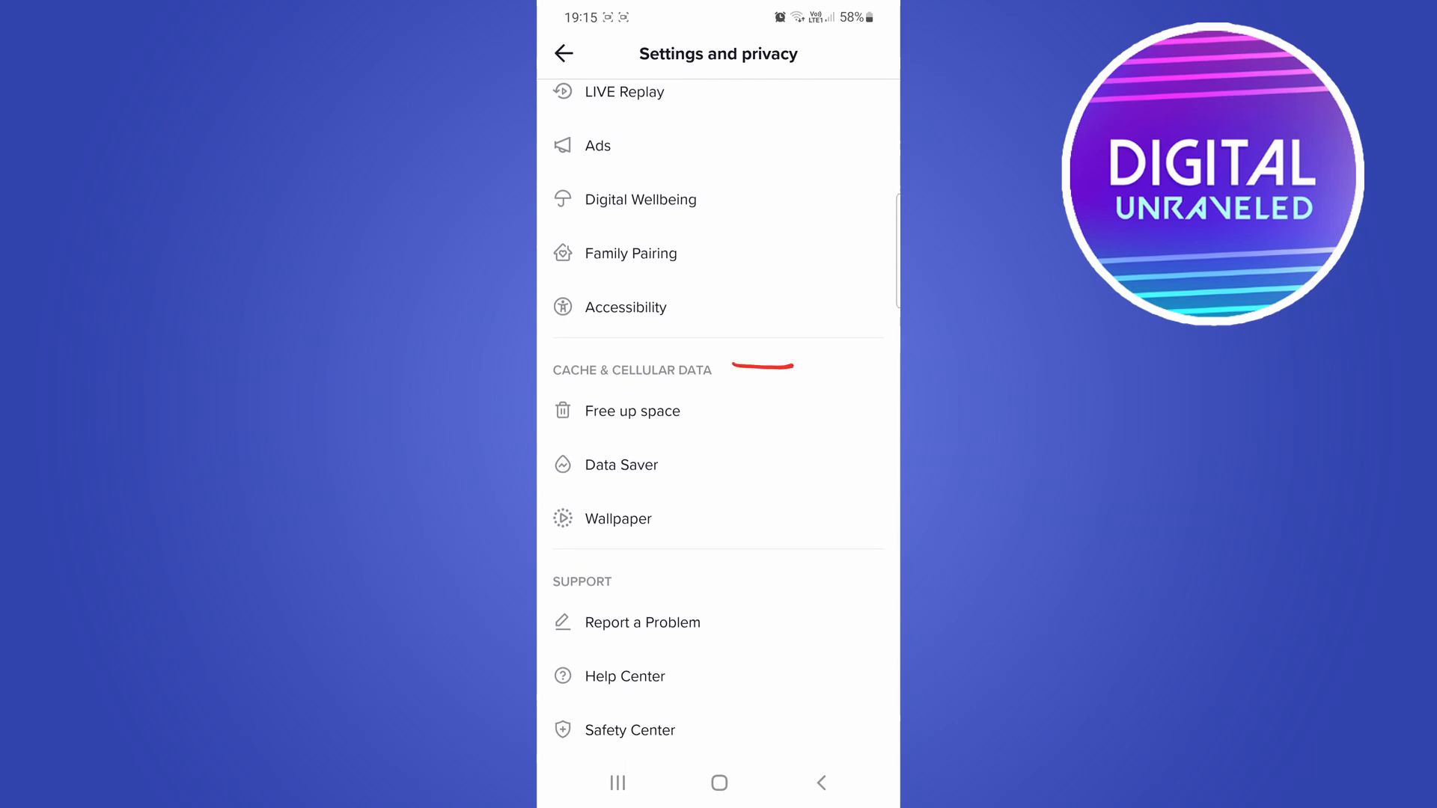
left_click(632, 410)
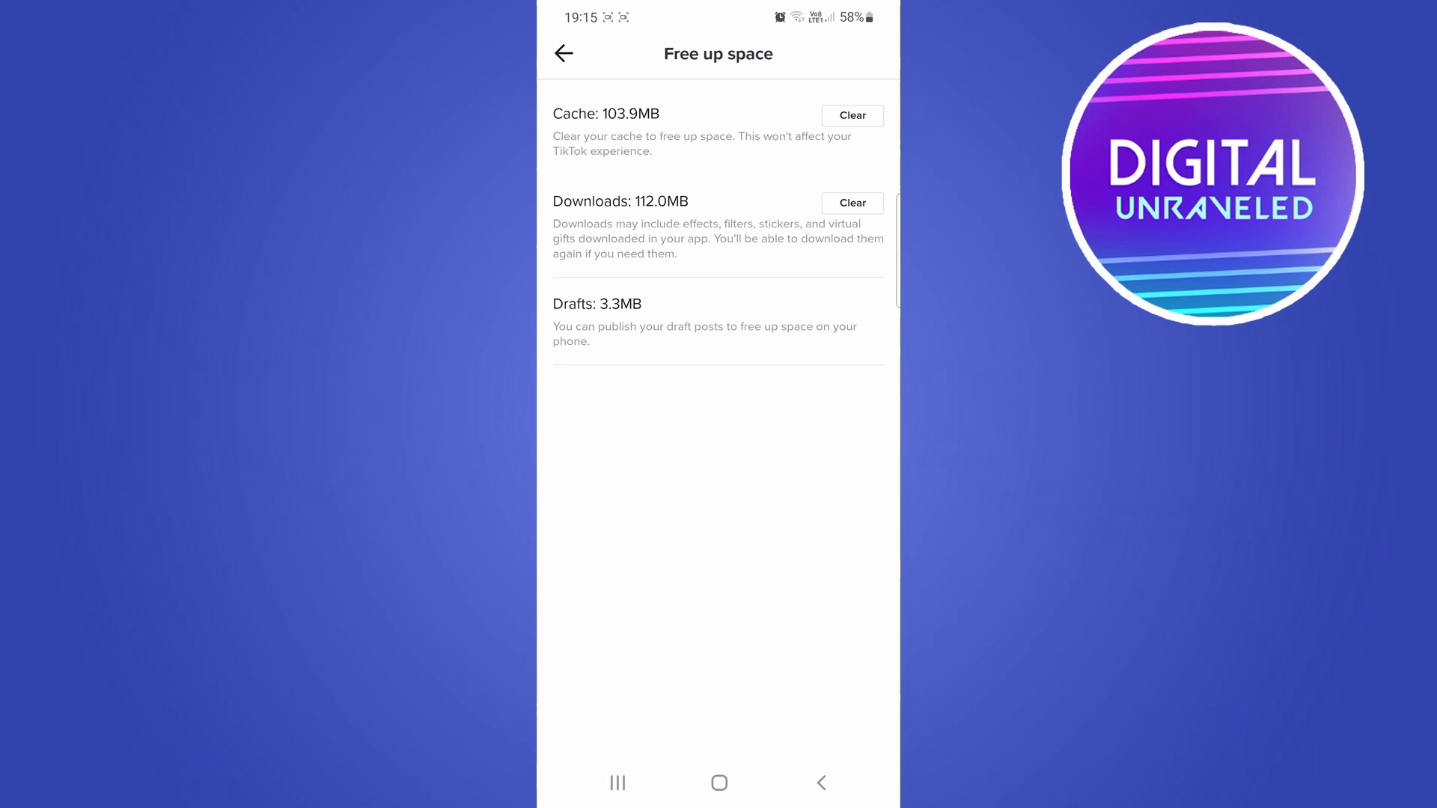
Clear the 103.9MB cache and confirm, leaving Cache at 0.0MB
left_click(850, 115)
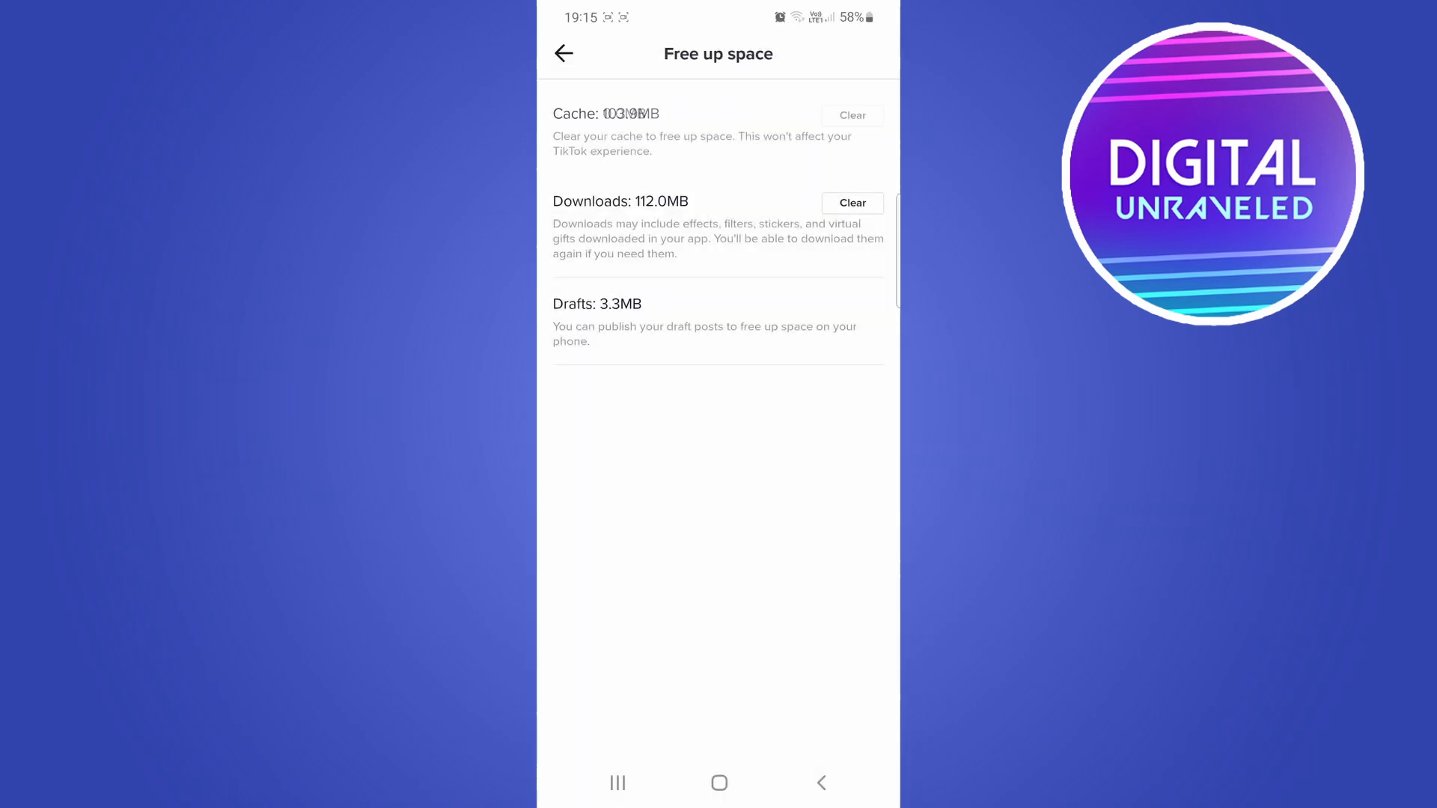
left_click(851, 115)
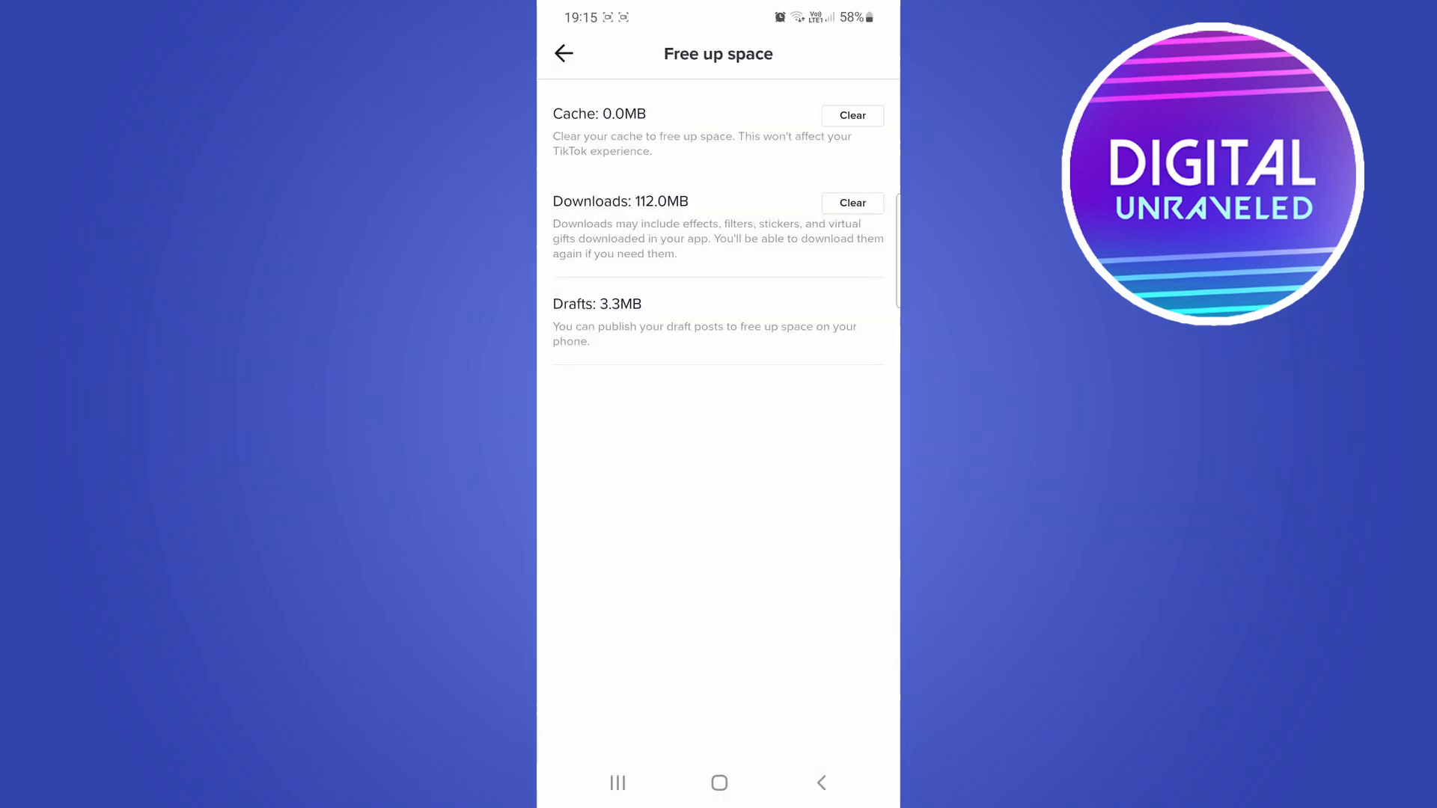